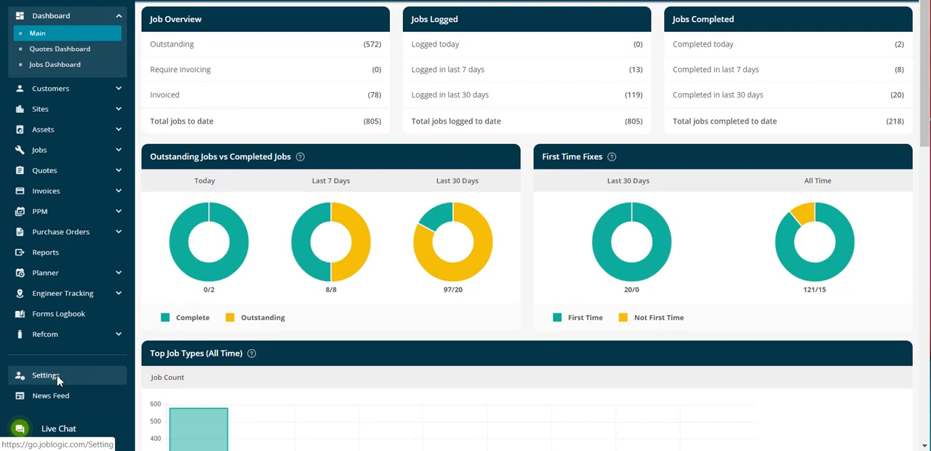
Go to Settings, reach Company Setup for JBA Cooling and switch the details into edit mode.
click(47, 375)
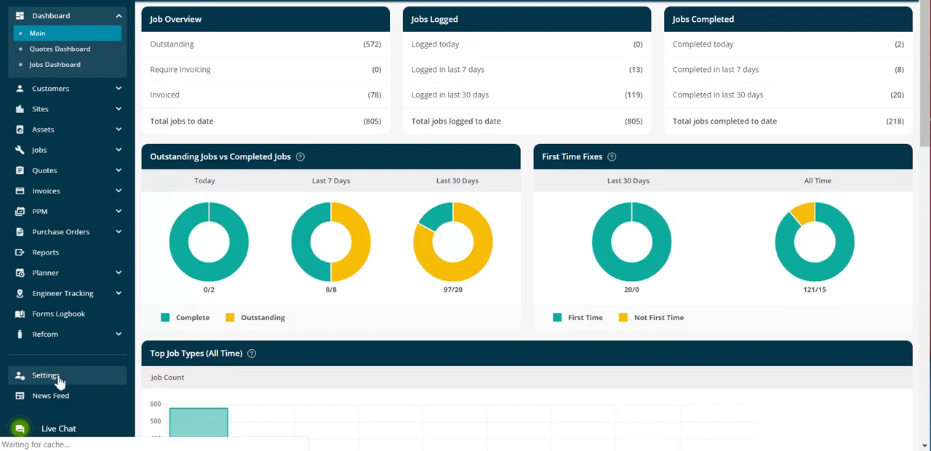
click(46, 376)
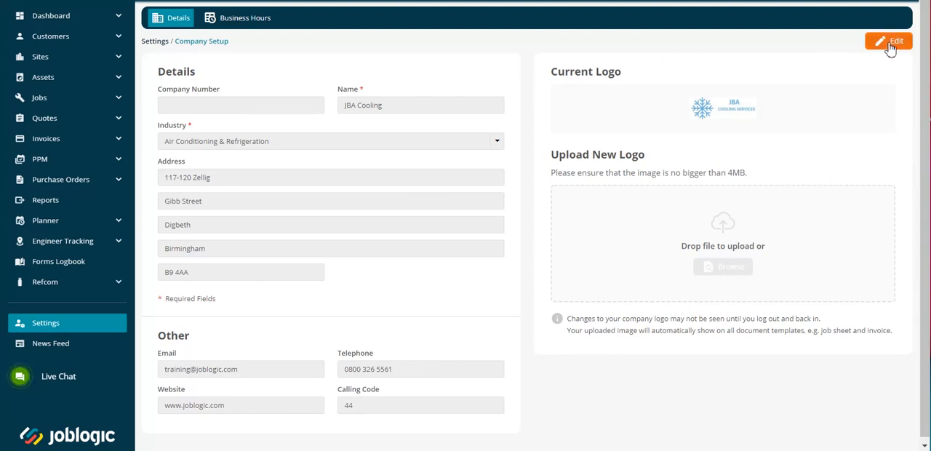
click(888, 40)
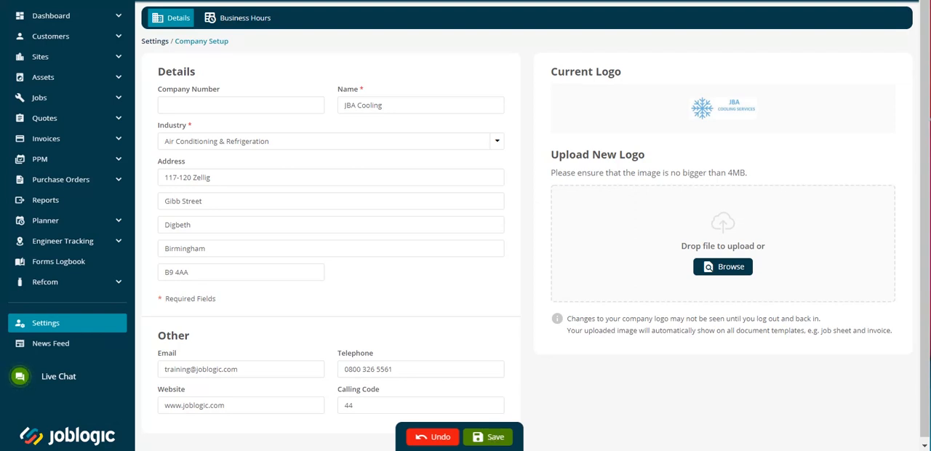
Save the company details and view Business Hours (weekdays 09:00–17:30, weekends closed).
click(486, 437)
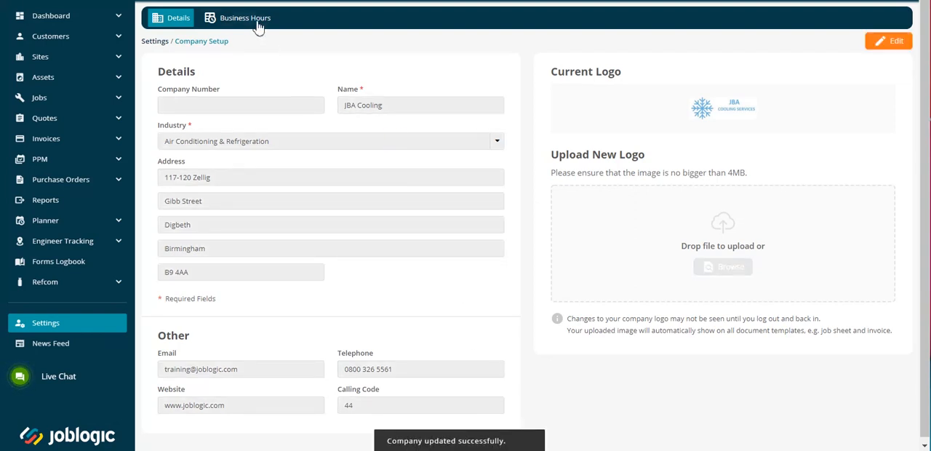
click(237, 18)
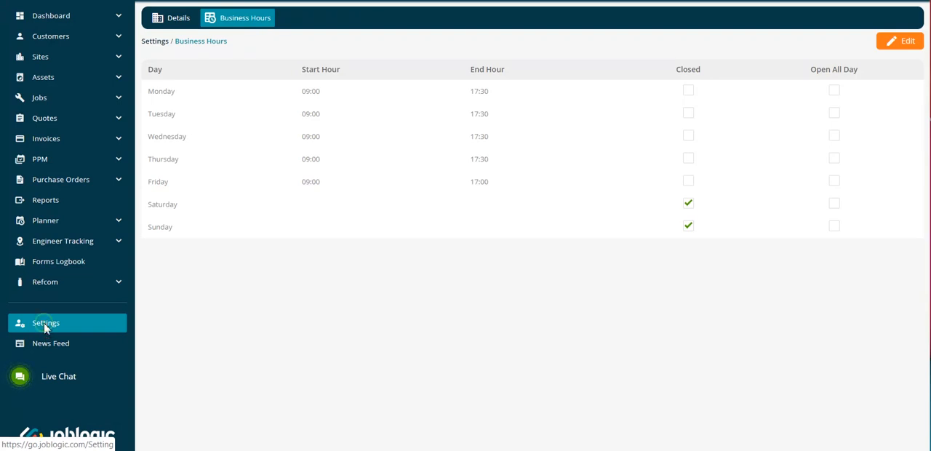
Show System Settings with desktop culture, time zone, currency and engineer tracking options.
click(45, 323)
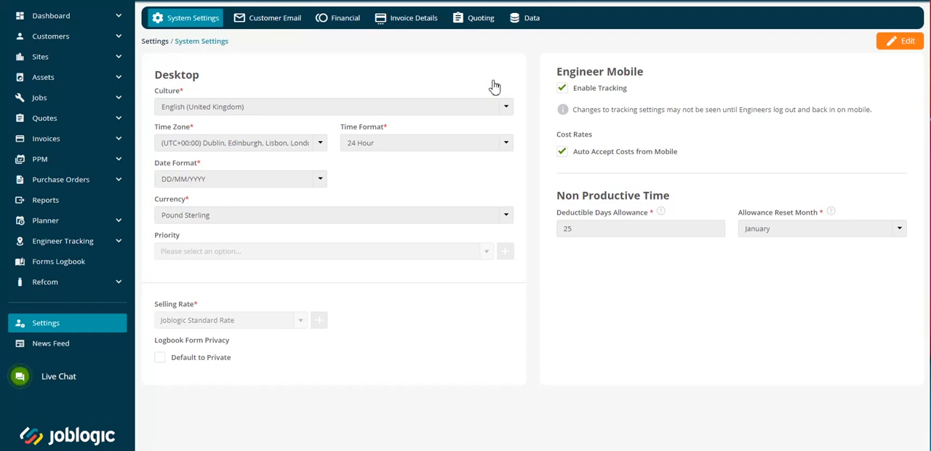
mouse_move(580, 99)
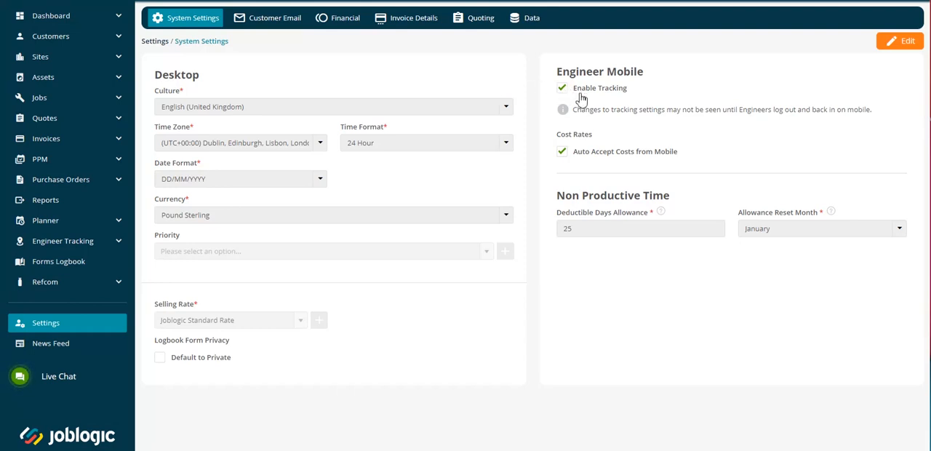
mouse_move(573, 159)
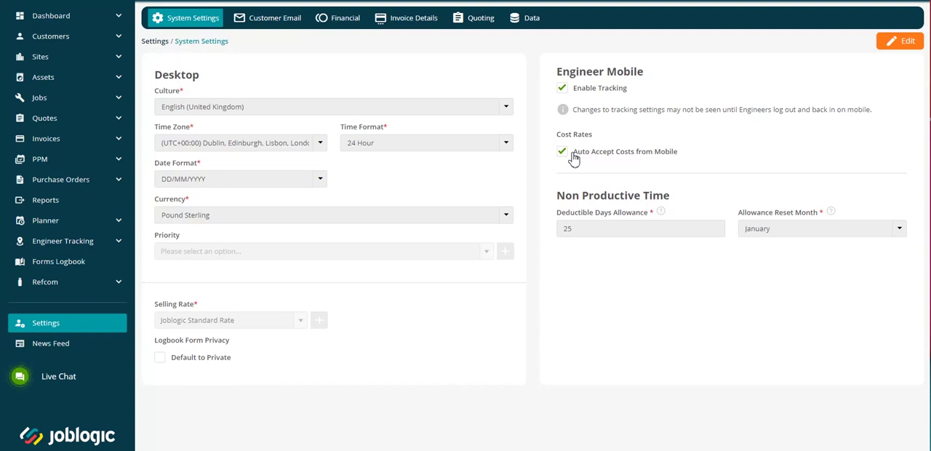
mouse_move(570, 245)
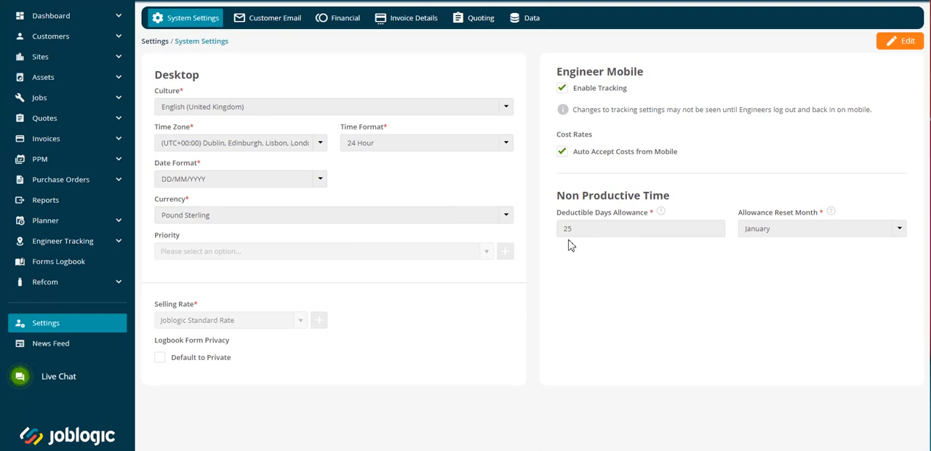
mouse_move(204, 308)
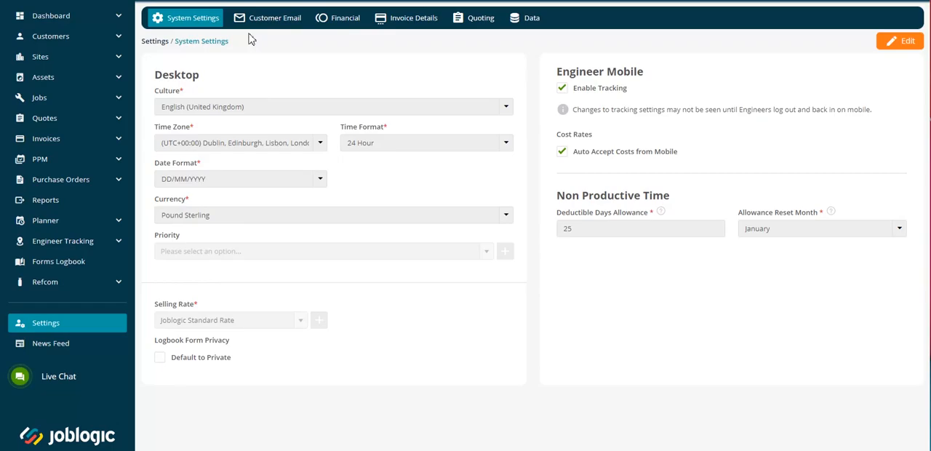
View the Customer Email templates, briefly edit the Job template and cancel without changes.
click(273, 17)
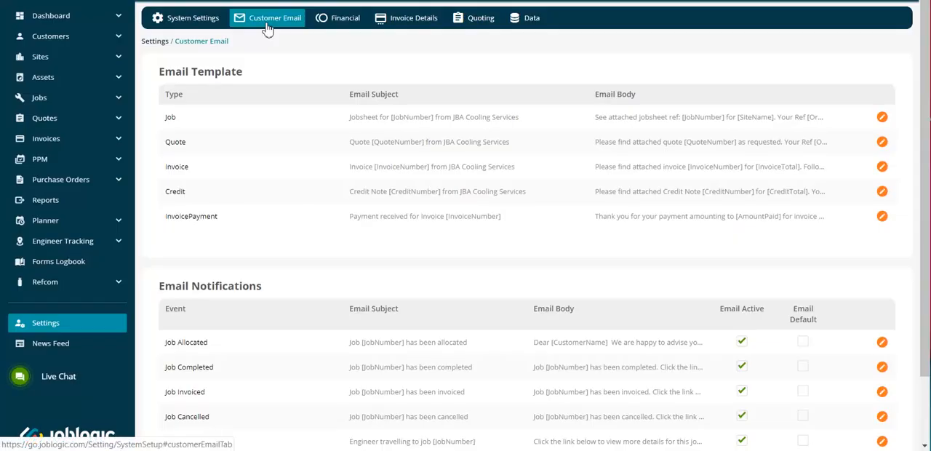
mouse_move(378, 49)
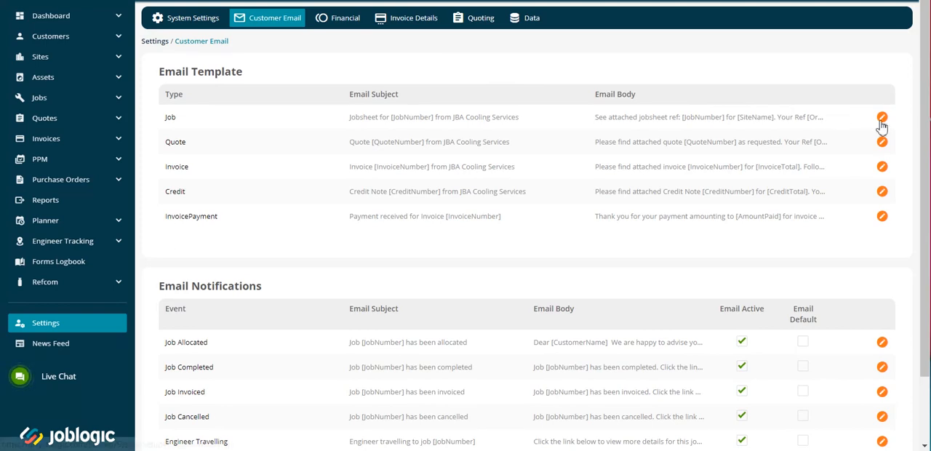
scroll(down, 3)
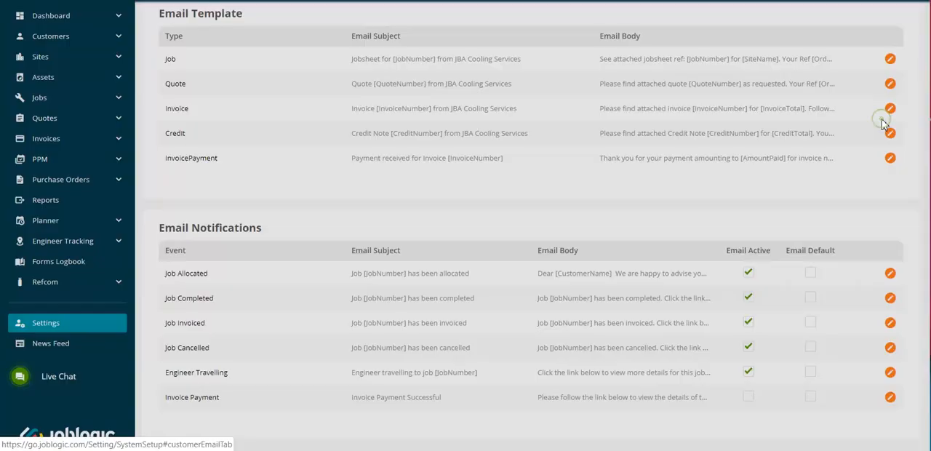
click(890, 58)
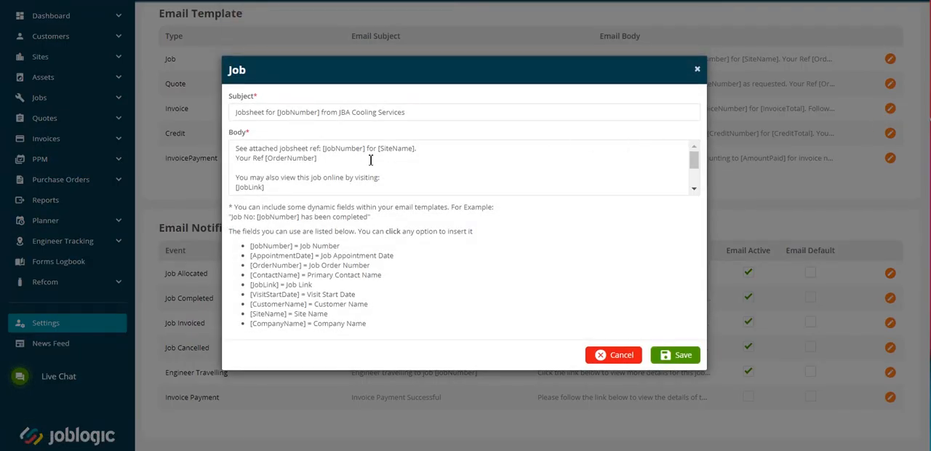
mouse_move(593, 331)
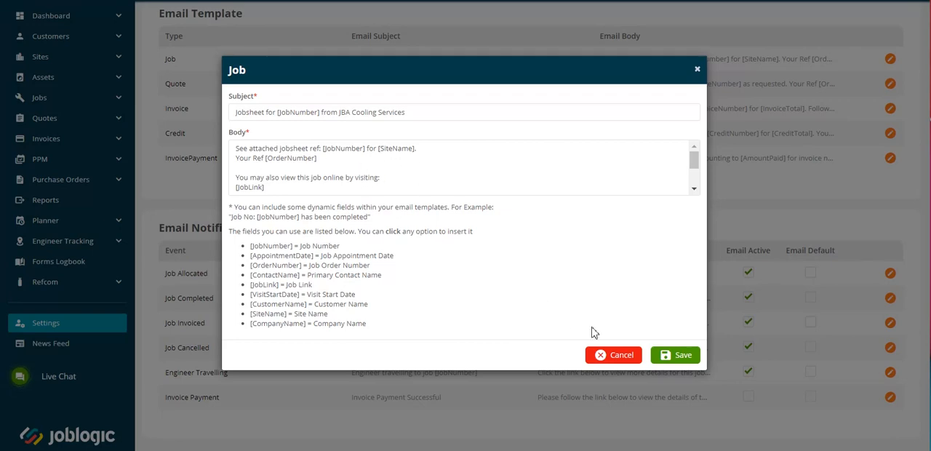
click(614, 355)
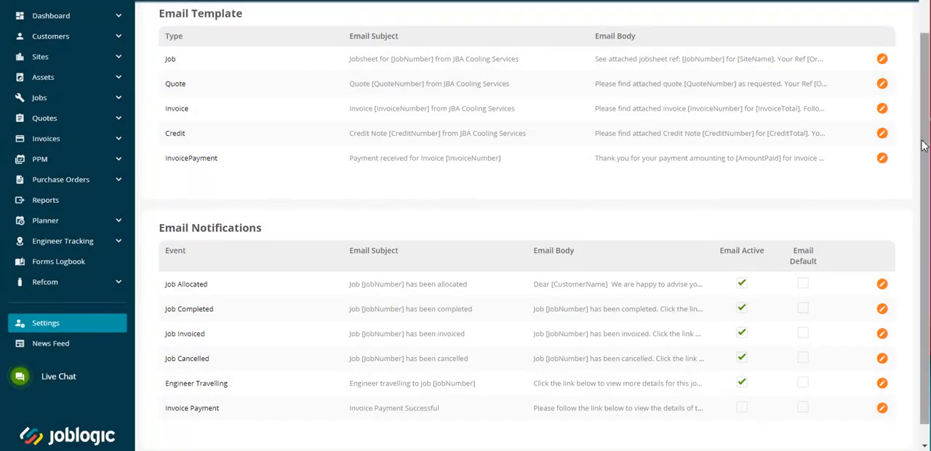
scroll(up, 3)
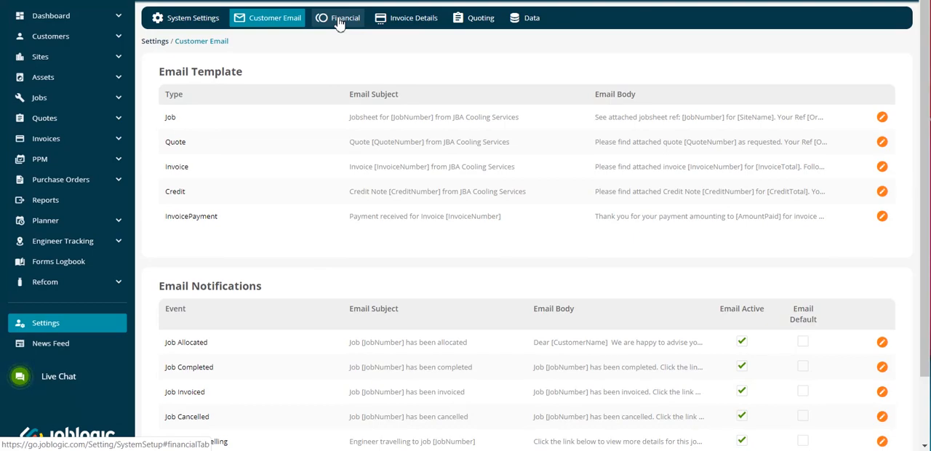
View Financial settings, enter and undo edit mode, then review Pay Band Times.
click(345, 18)
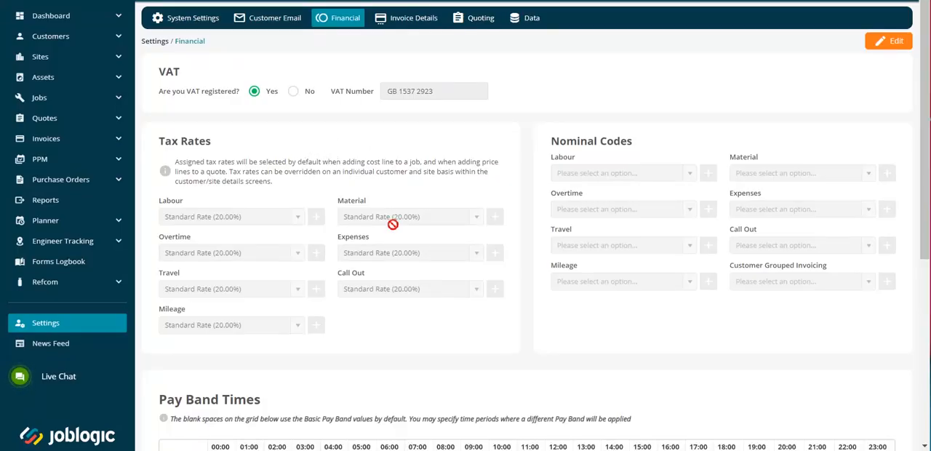
click(887, 41)
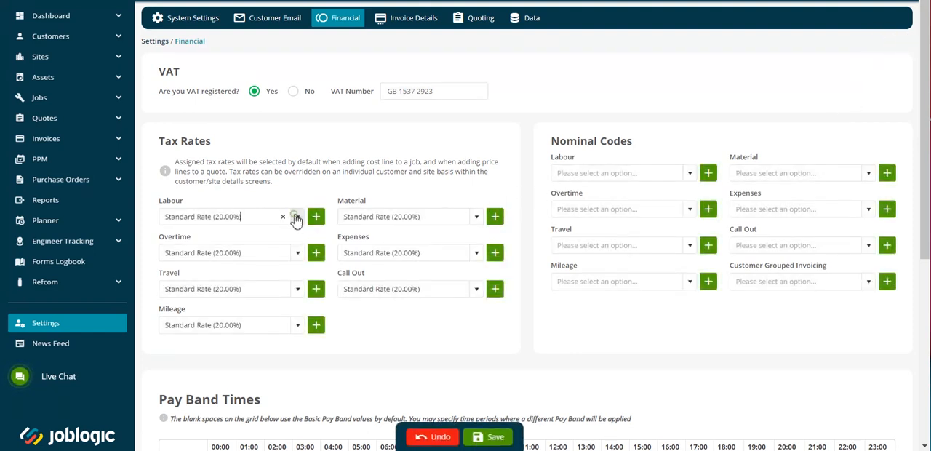
click(297, 215)
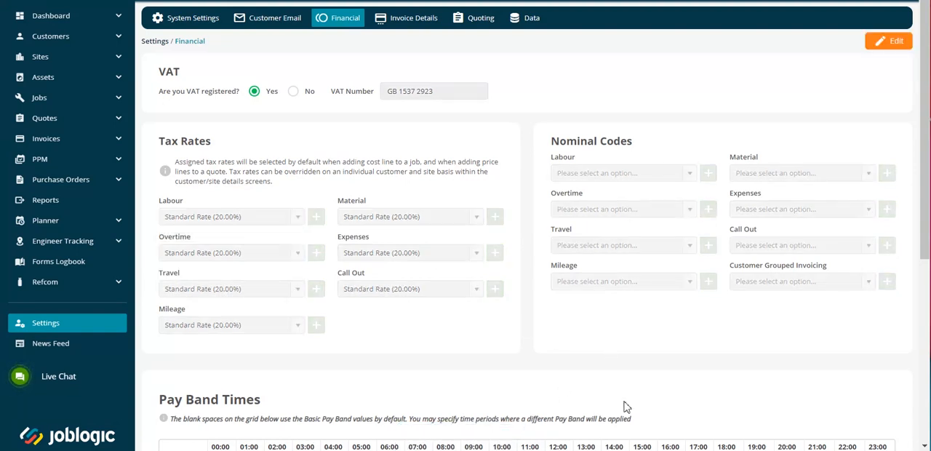
scroll(down, 3)
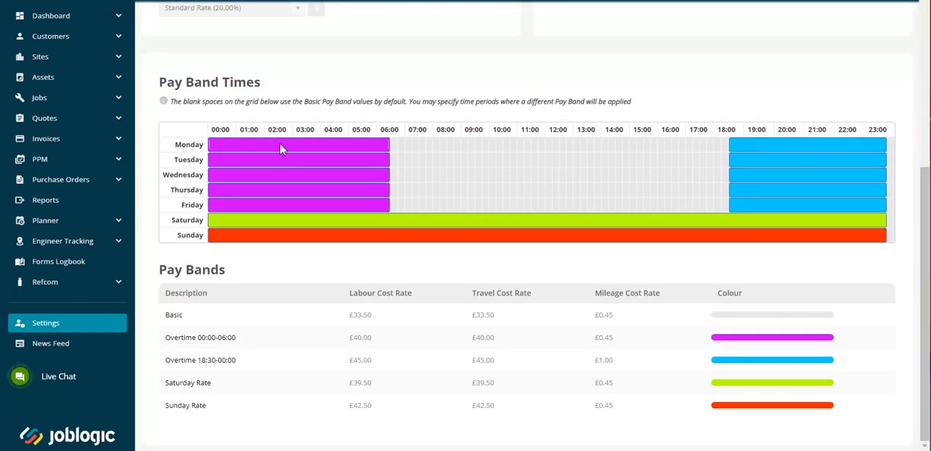
click(282, 145)
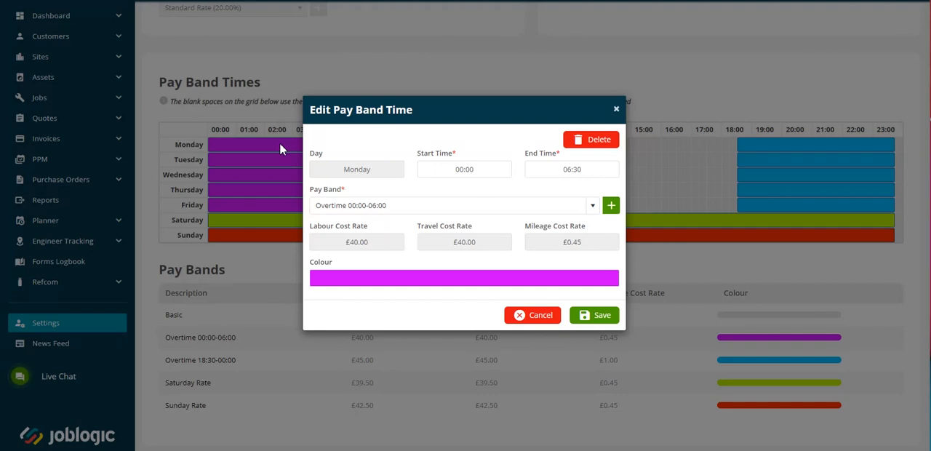
mouse_move(363, 246)
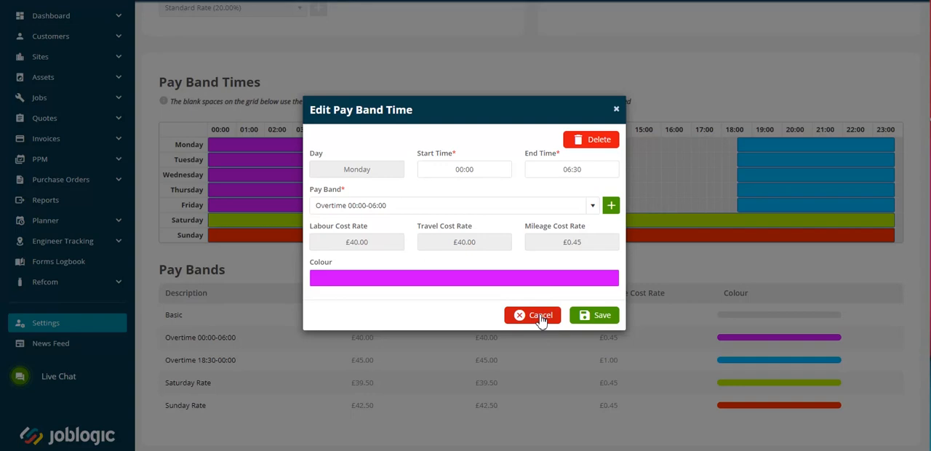
click(532, 314)
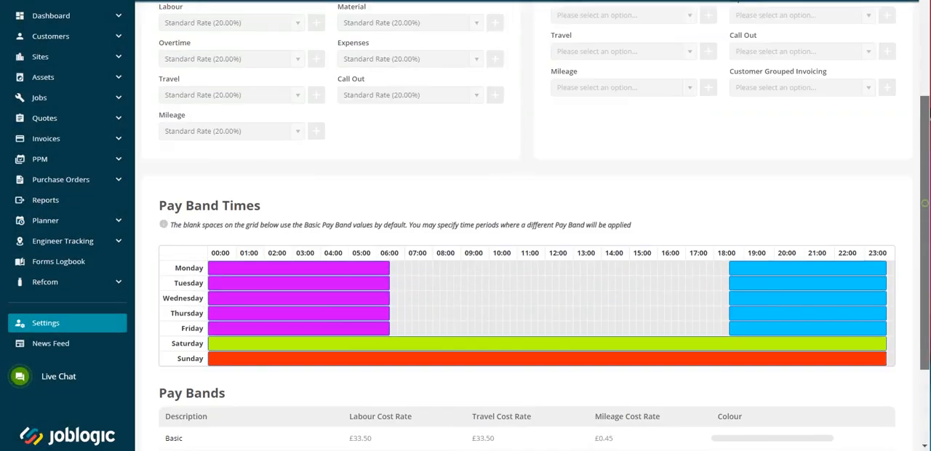
scroll(up, 3)
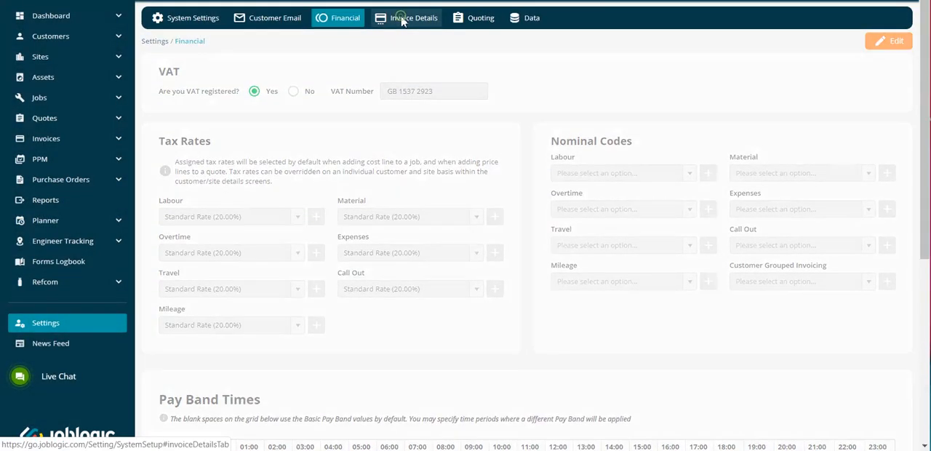
Review Invoice Details and Quoting settings, then show the Data deletion settings.
click(405, 18)
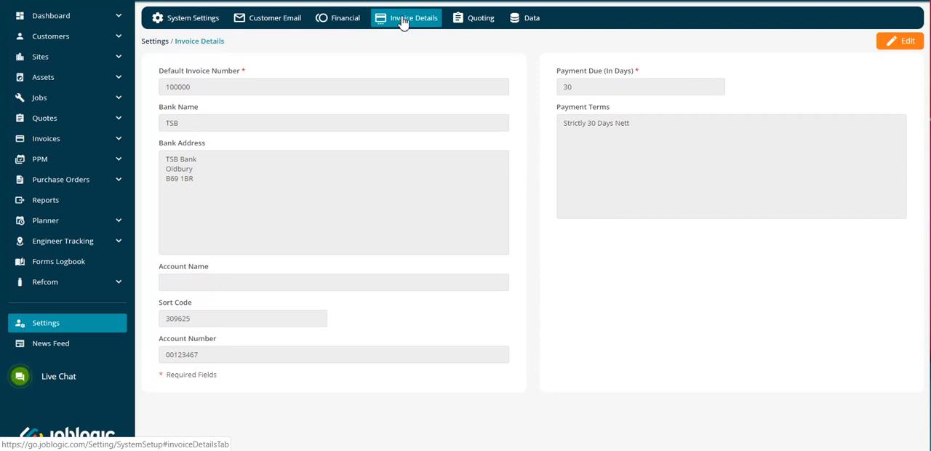
mouse_move(402, 282)
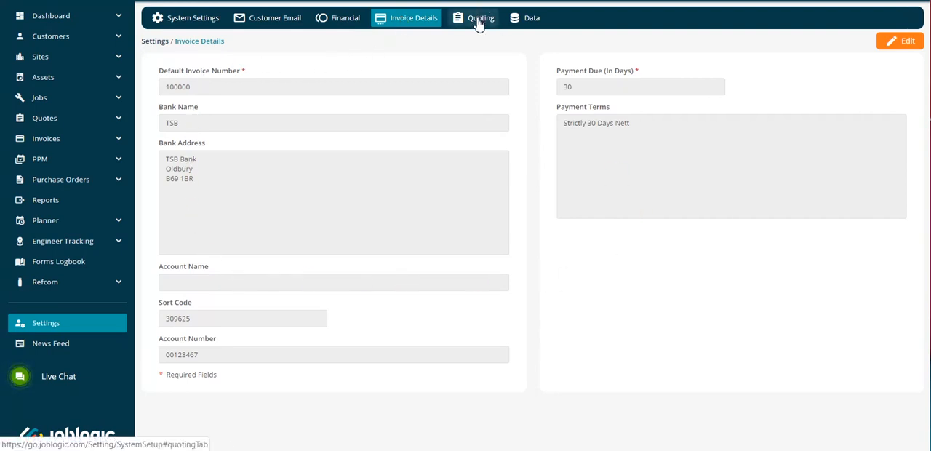
click(480, 17)
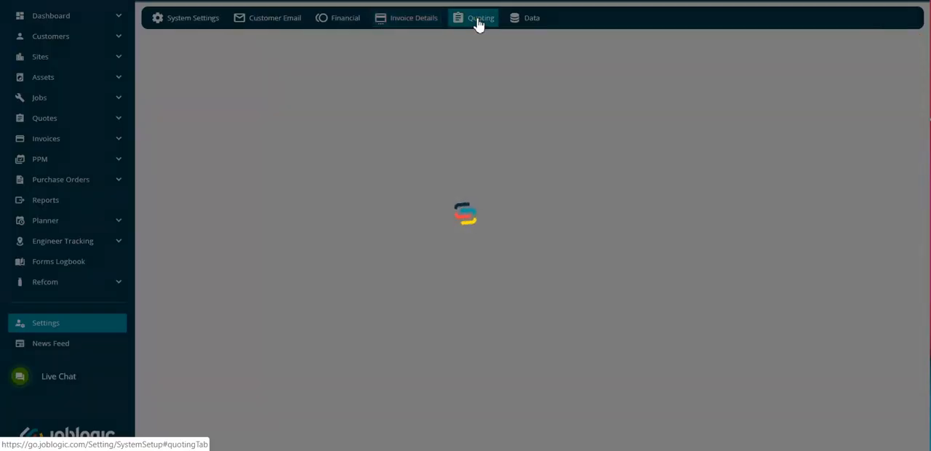
click(480, 18)
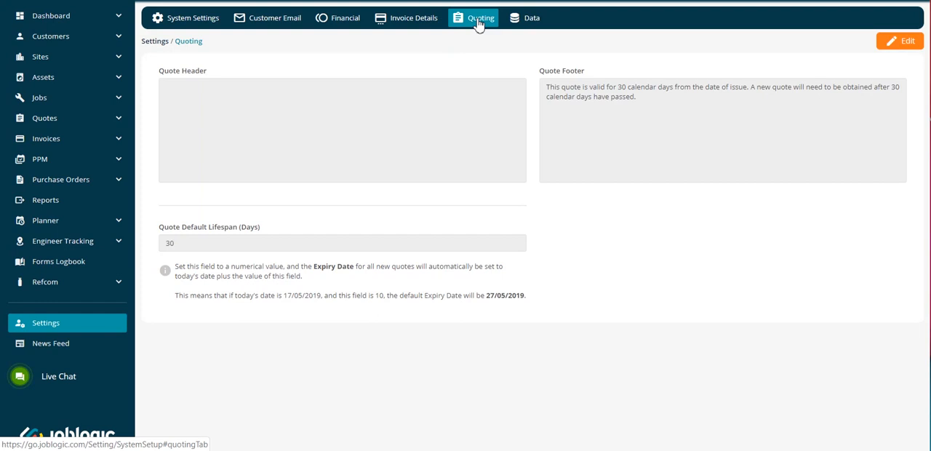
mouse_move(462, 37)
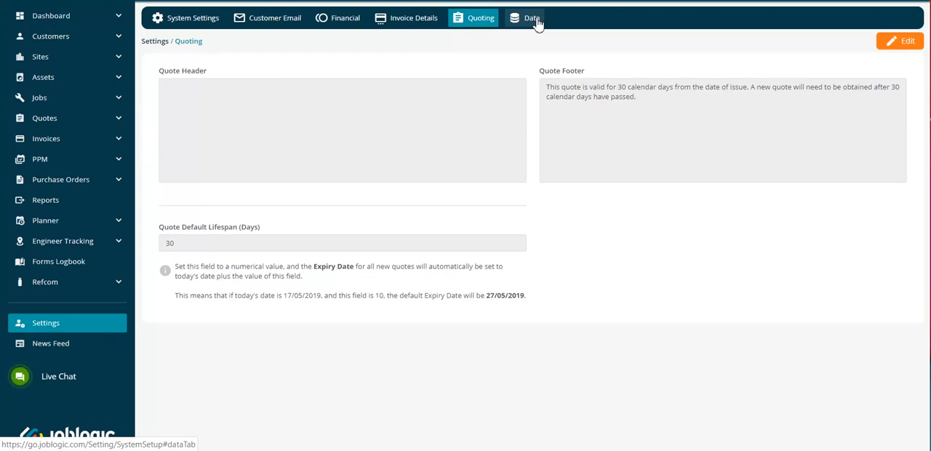
click(530, 17)
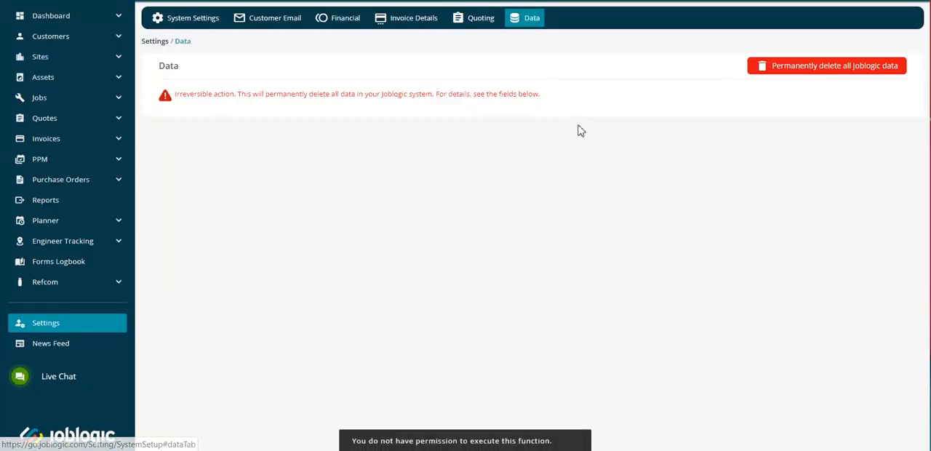
mouse_move(695, 143)
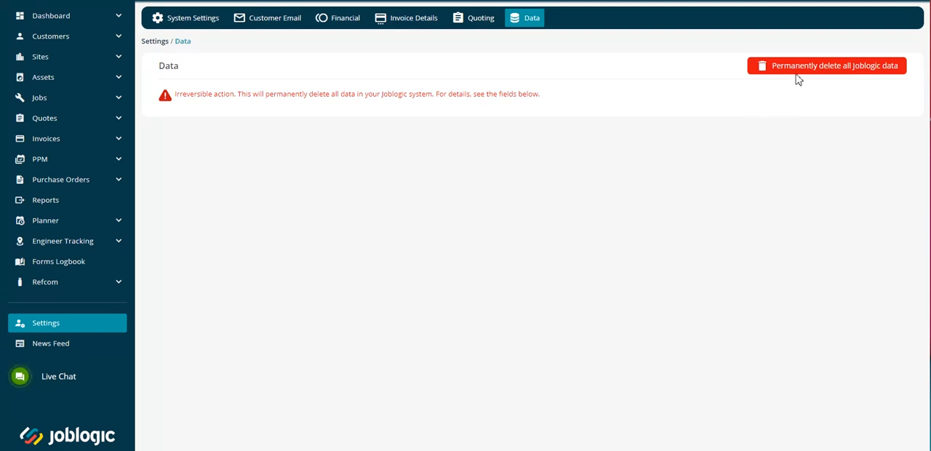
click(826, 66)
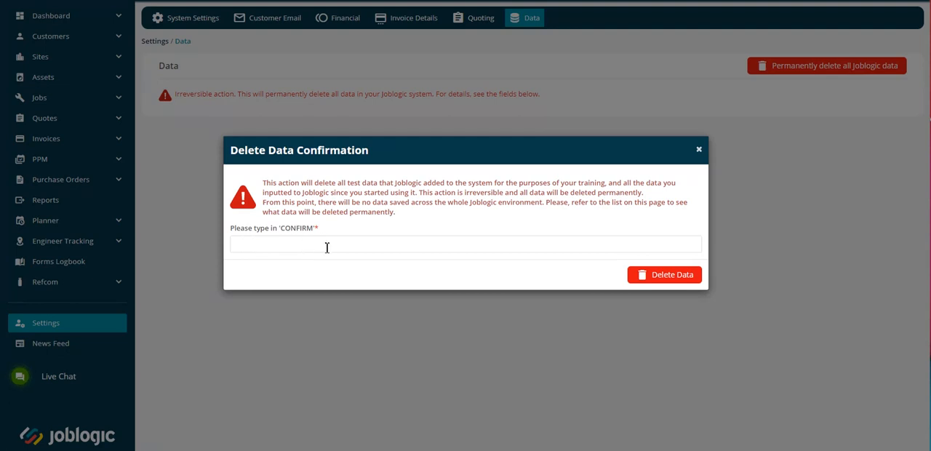
mouse_move(558, 192)
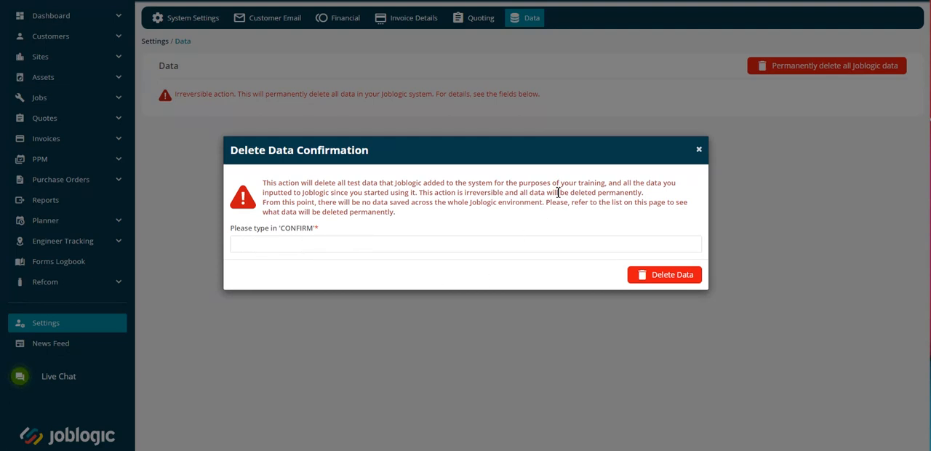
mouse_move(704, 158)
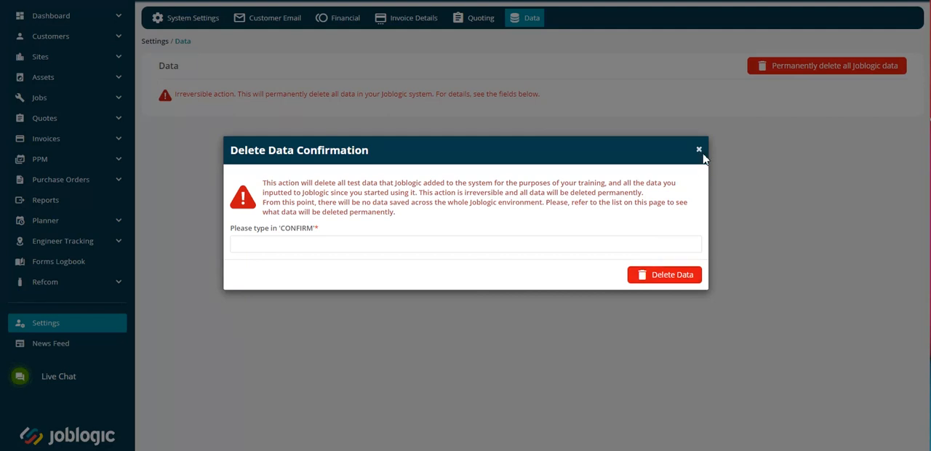
click(698, 148)
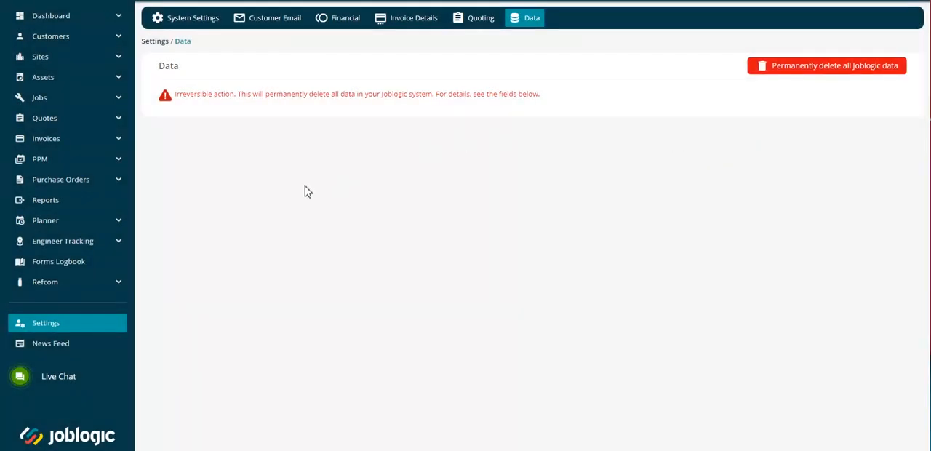
mouse_move(64, 311)
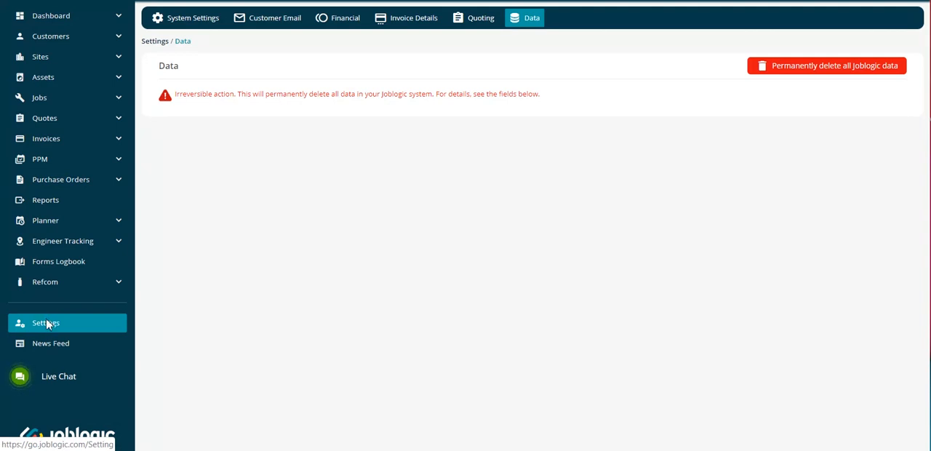
click(45, 322)
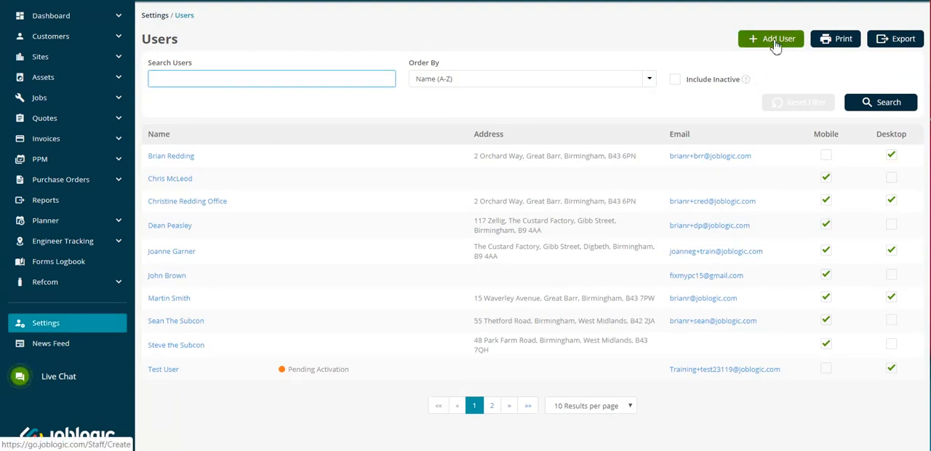
View a blank Add User form, then return to the staff Users list without saving.
click(771, 38)
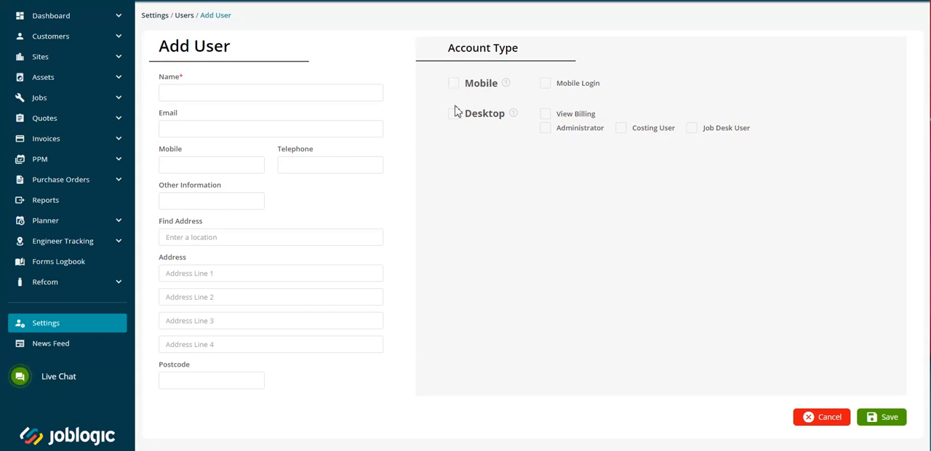
mouse_move(457, 120)
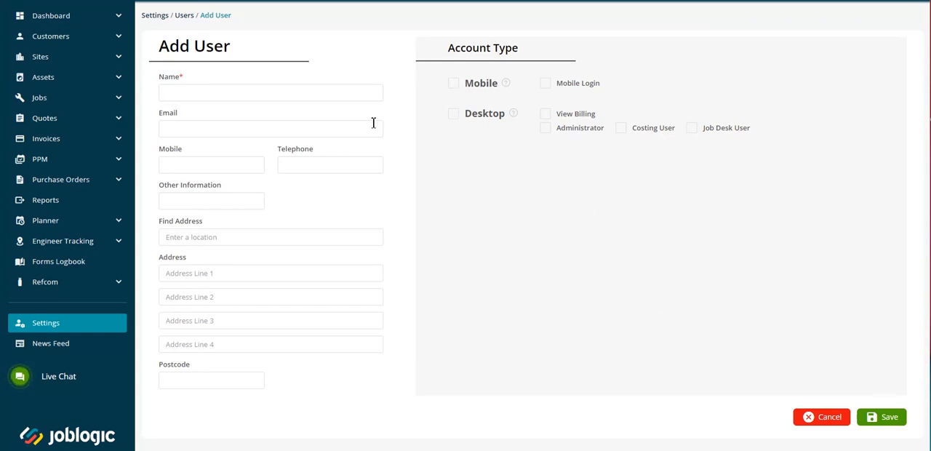
mouse_move(184, 15)
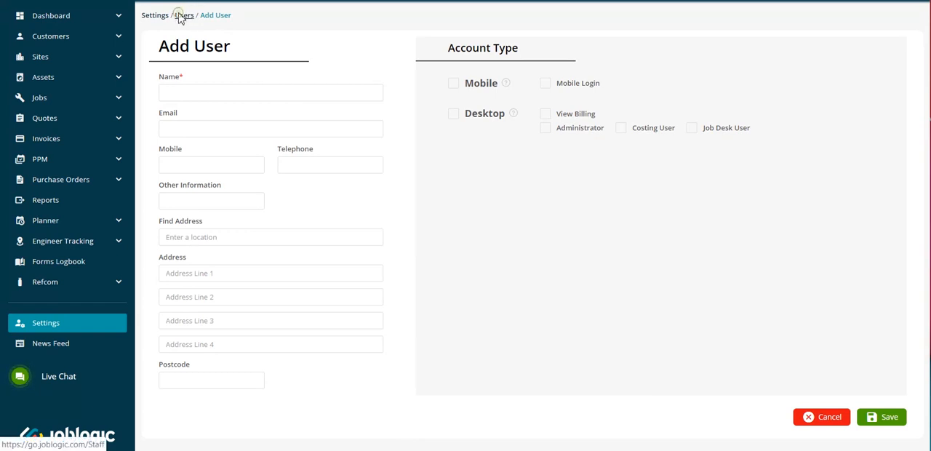
click(183, 15)
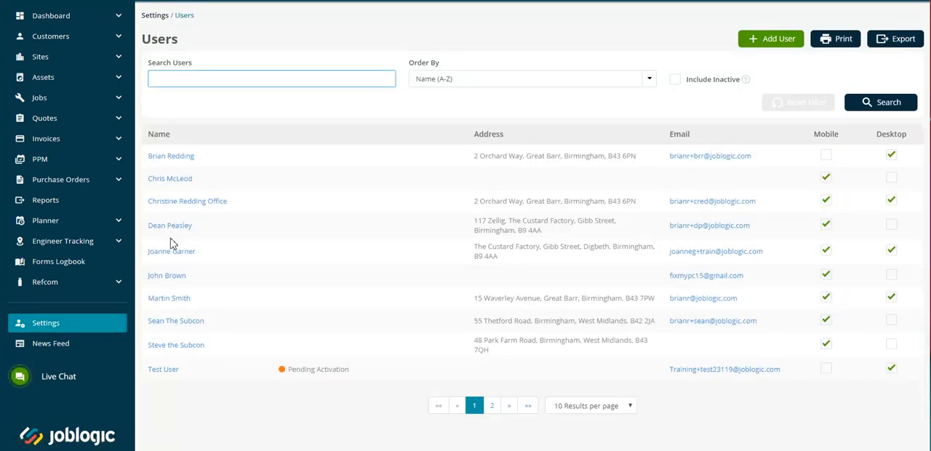
mouse_move(169, 296)
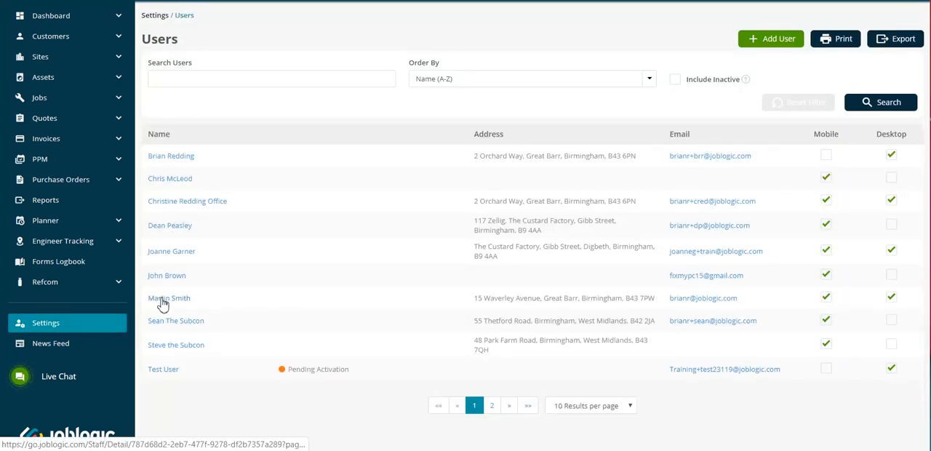
click(168, 296)
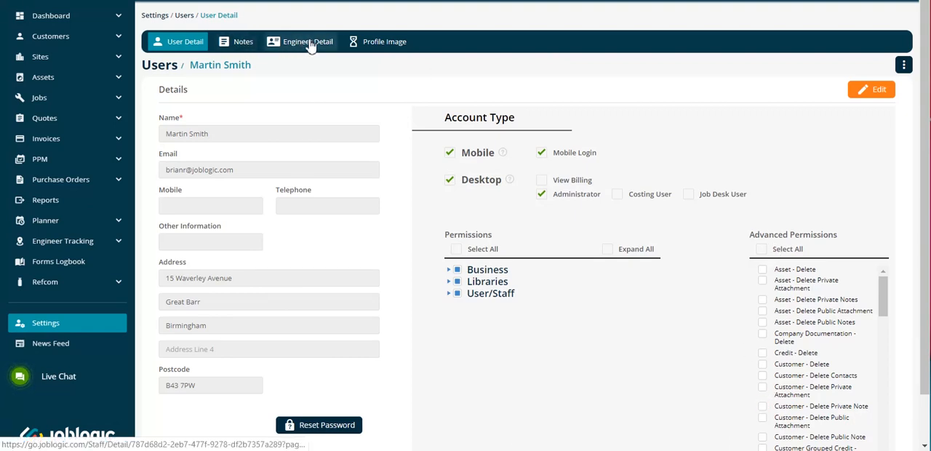
mouse_move(300, 40)
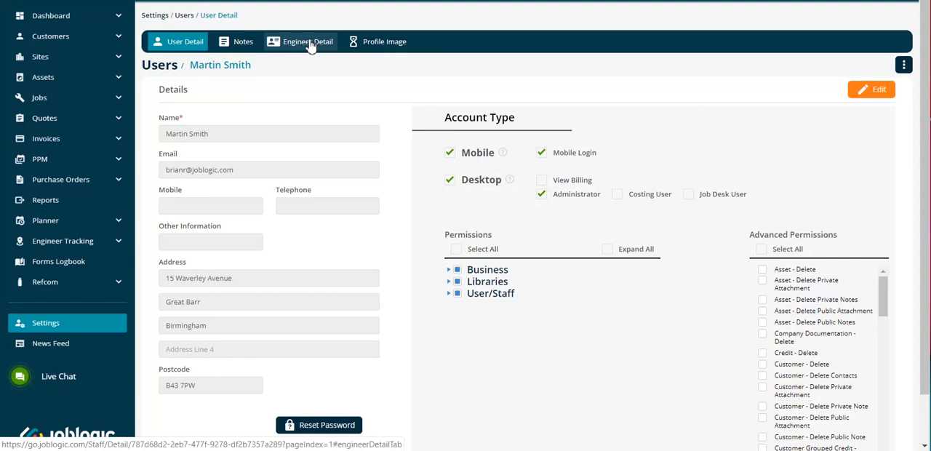
click(299, 41)
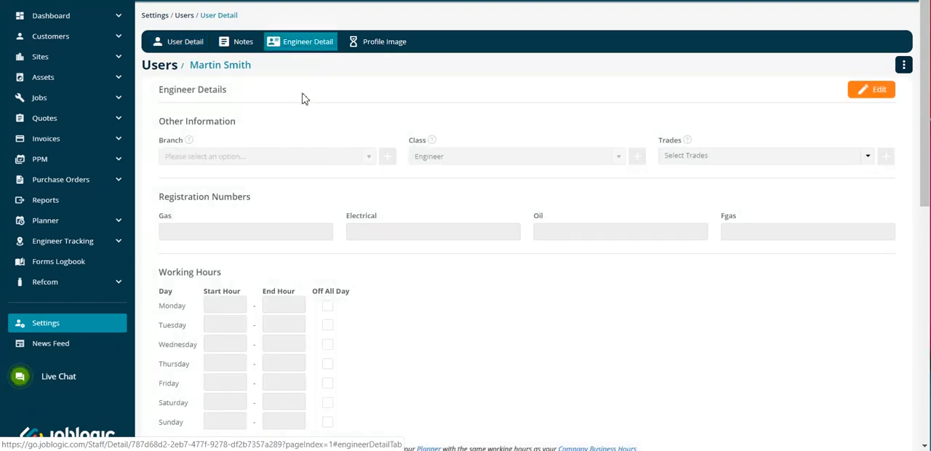
scroll(down, 3)
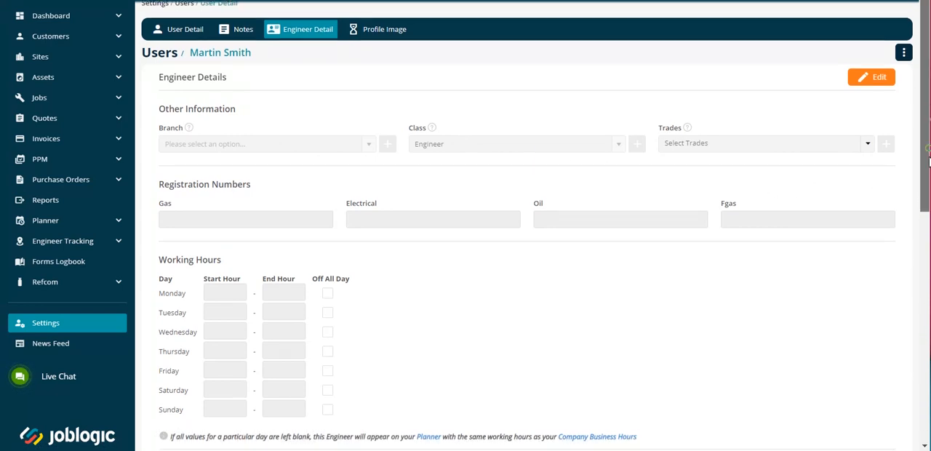
scroll(down, 3)
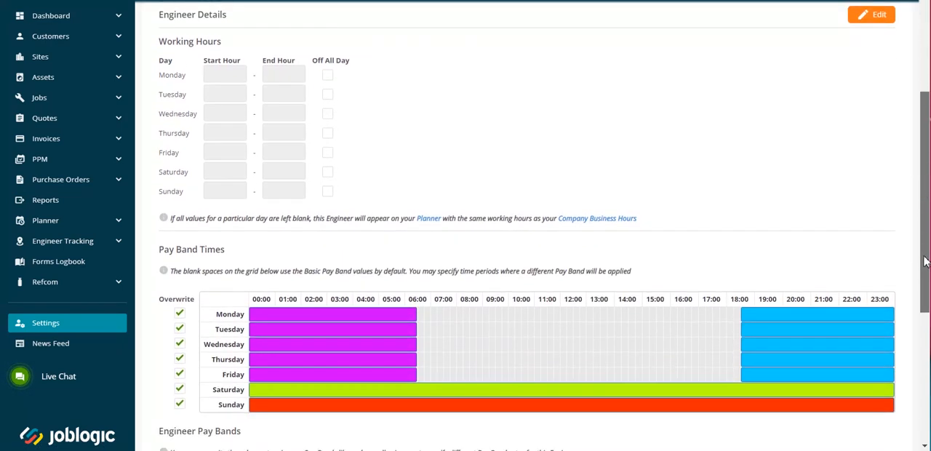
scroll(down, 3)
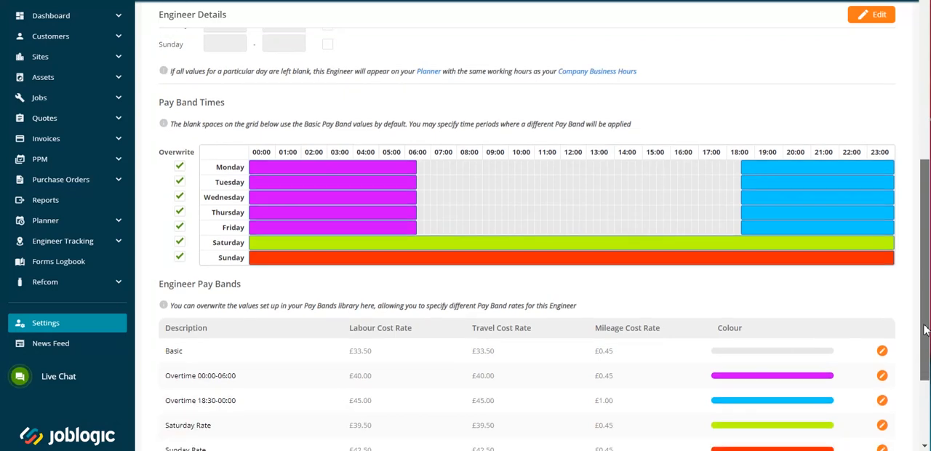
scroll(up, 3)
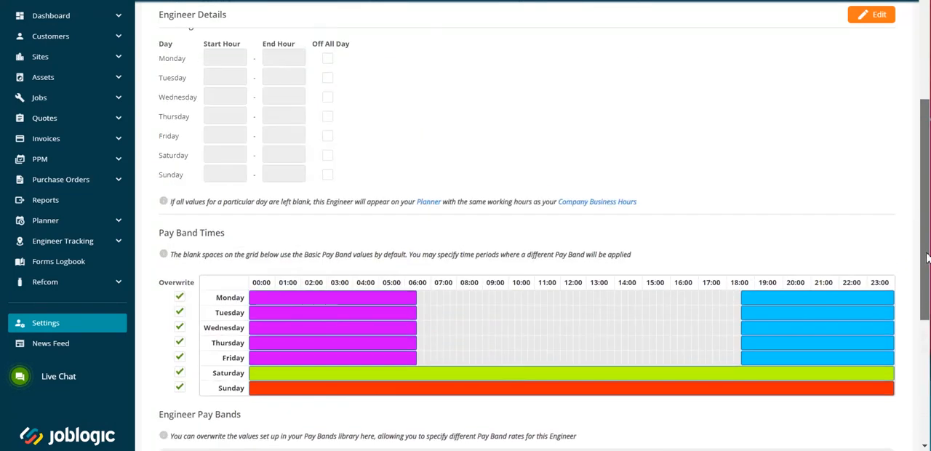
scroll(up, 3)
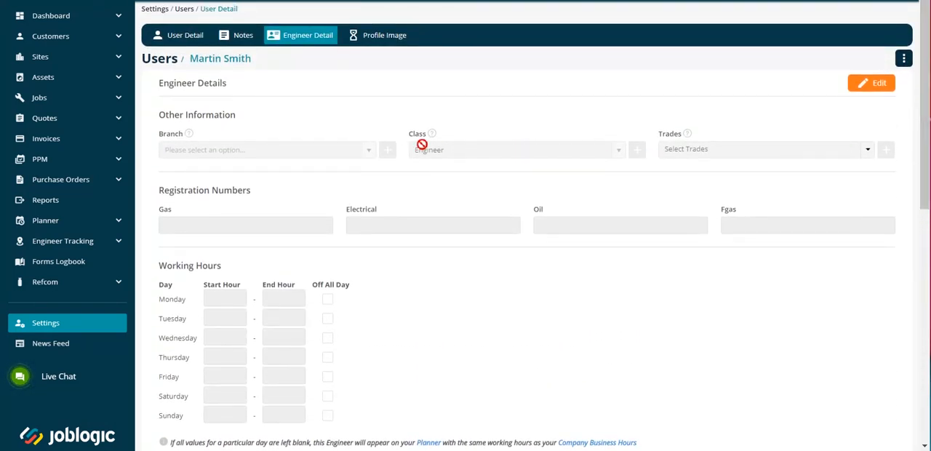
mouse_move(45, 323)
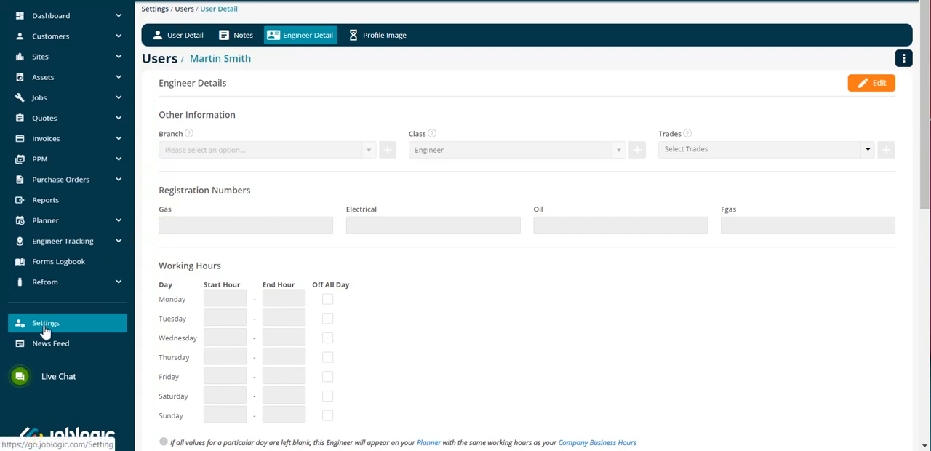
From Settings, enter the Library and show its Misc. section (areas, asset classes, job types).
click(45, 323)
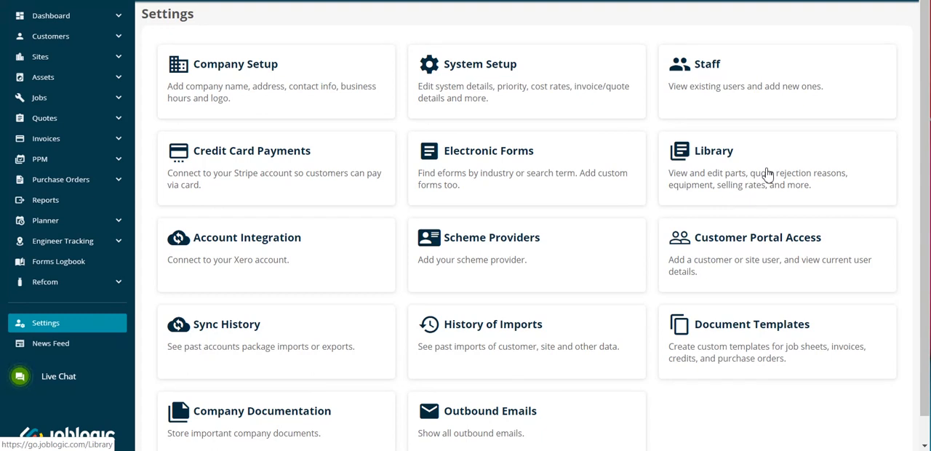
click(776, 168)
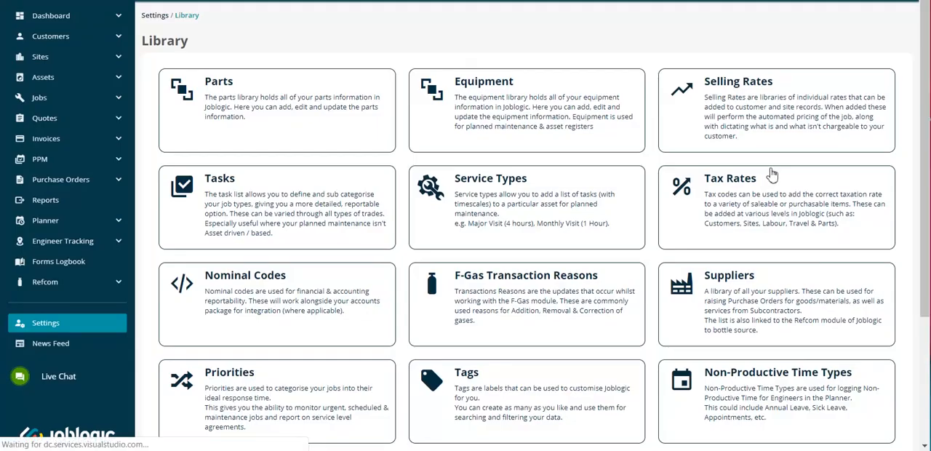
scroll(down, 3)
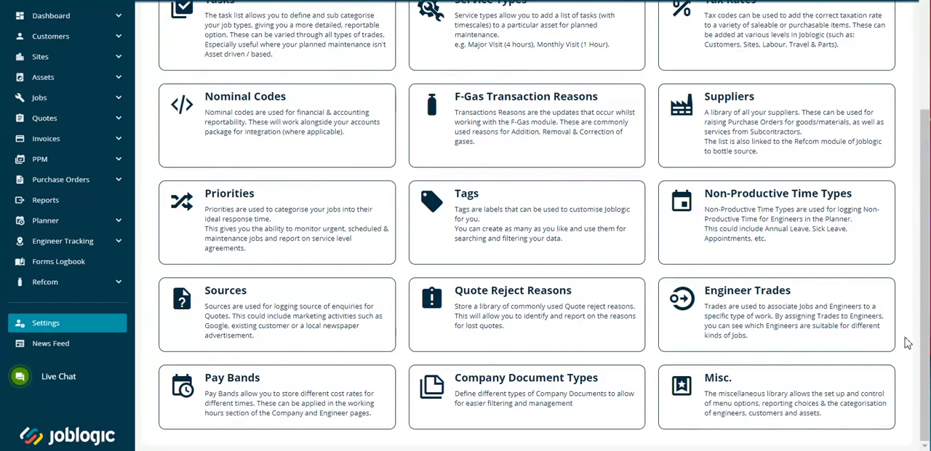
click(775, 395)
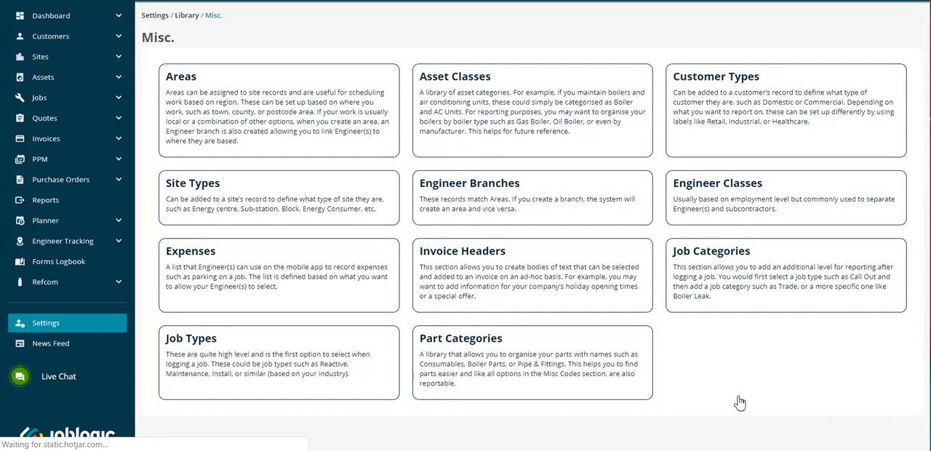
mouse_move(735, 391)
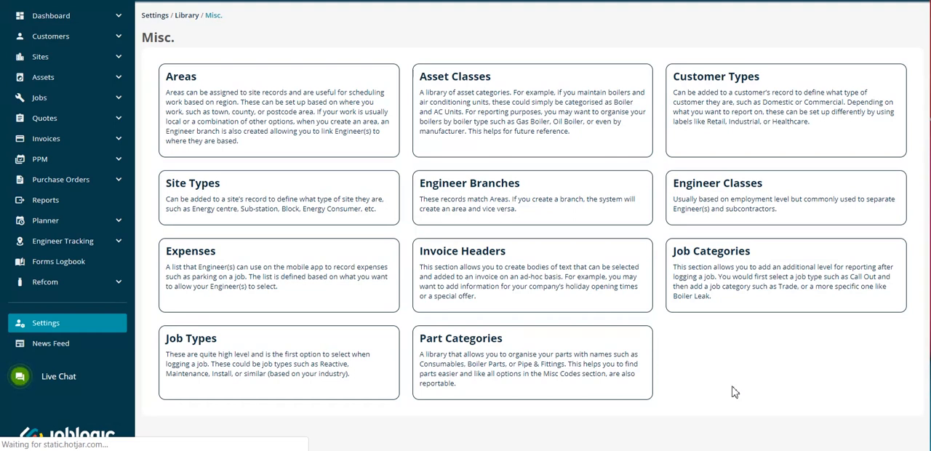